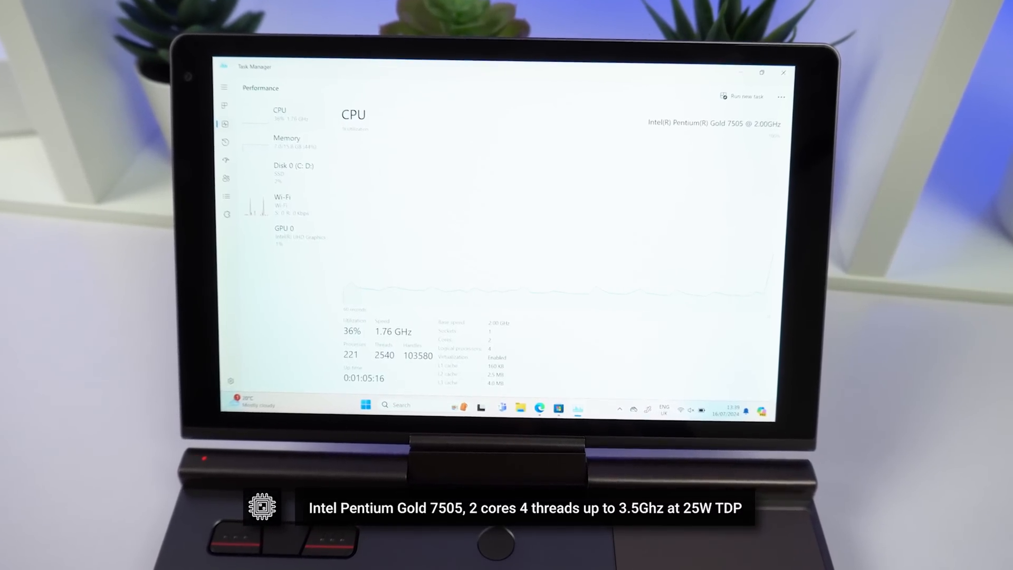
# Step: Review the CPU details, then the Memory figures and the Disk 0 (C: D:) usage page
pyautogui.click(284, 232)
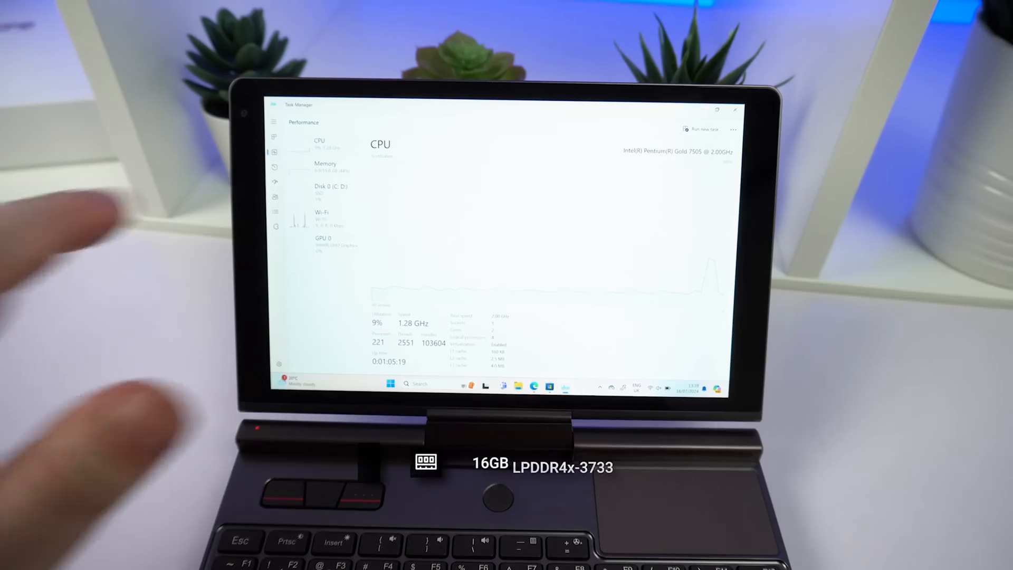
pyautogui.click(325, 165)
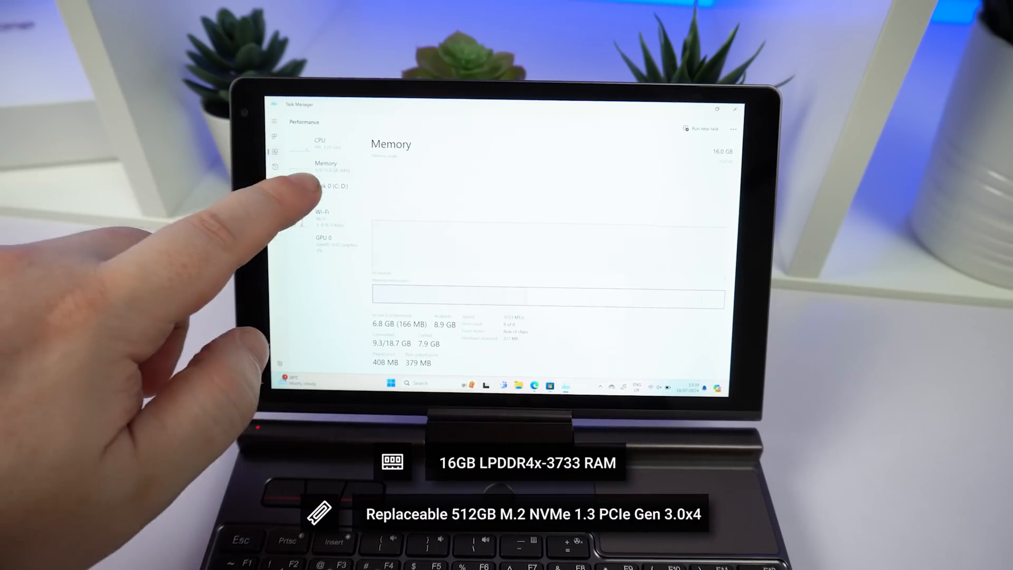
pyautogui.click(332, 187)
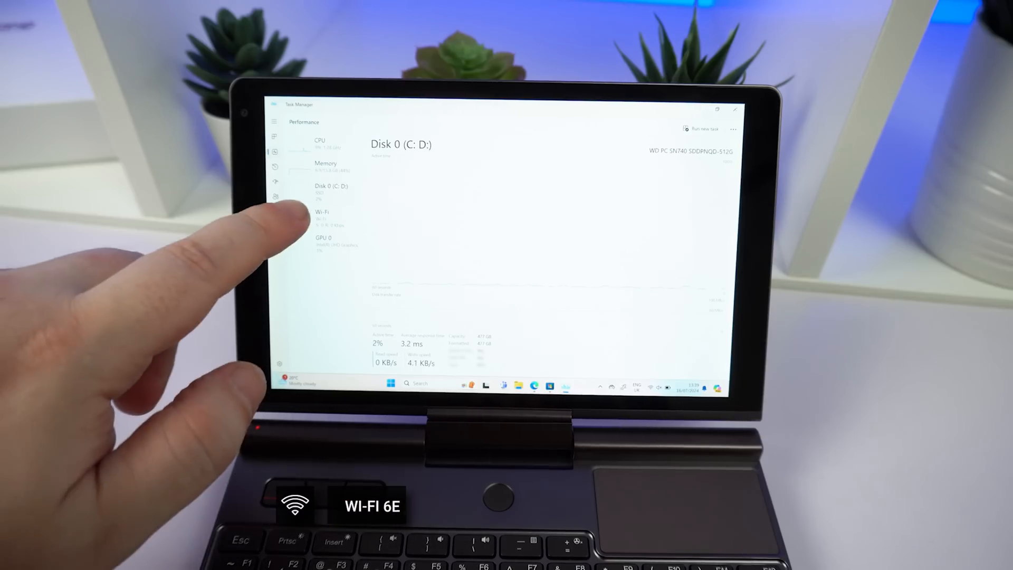
pyautogui.click(322, 215)
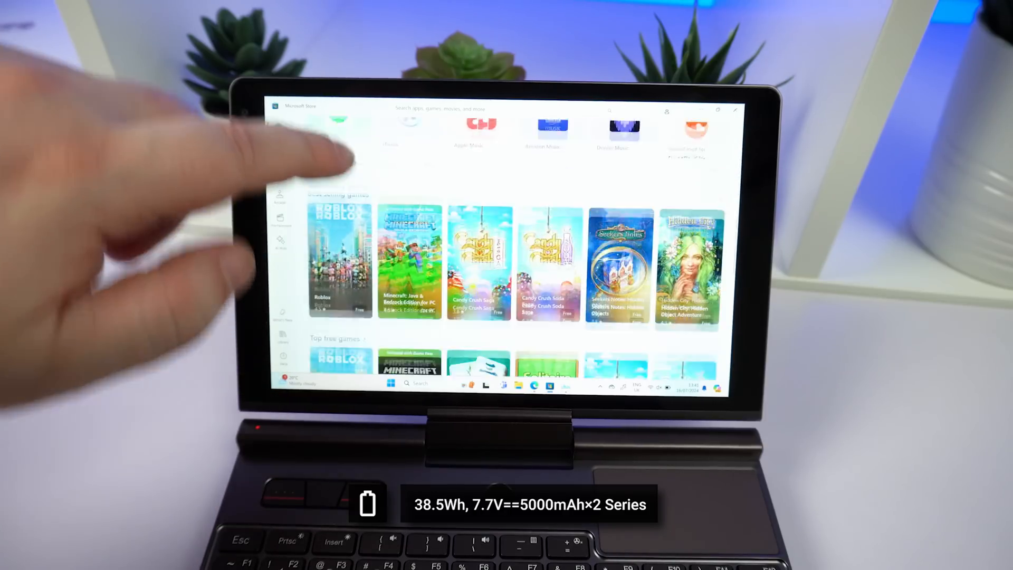
pyautogui.scroll(-3)
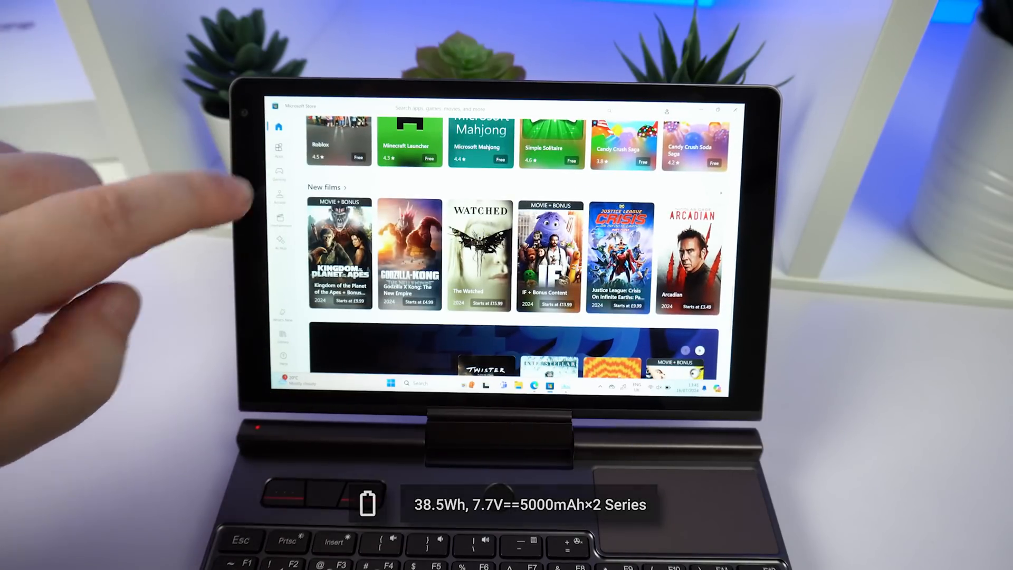
pyautogui.click(279, 150)
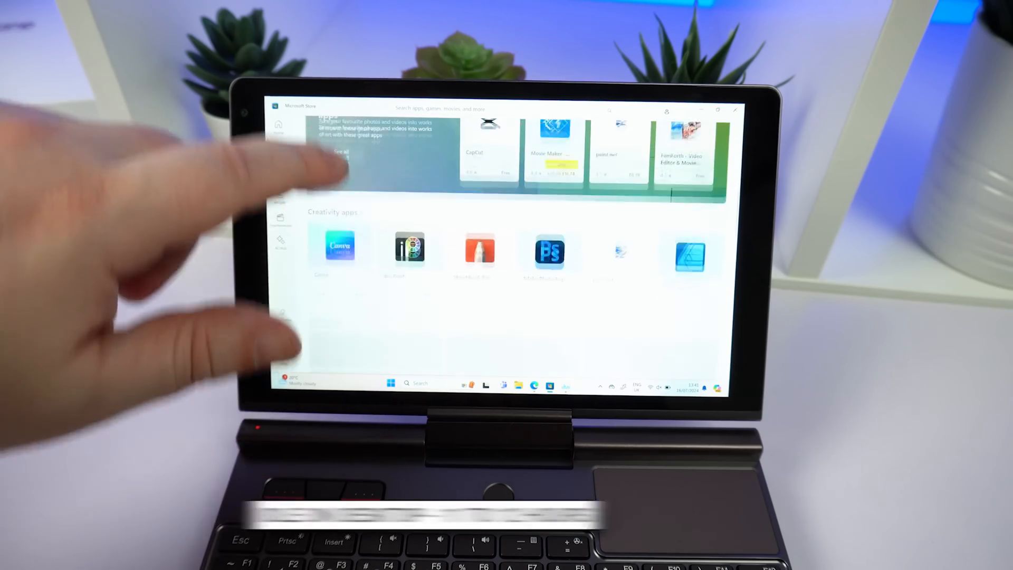
pyautogui.scroll(-3)
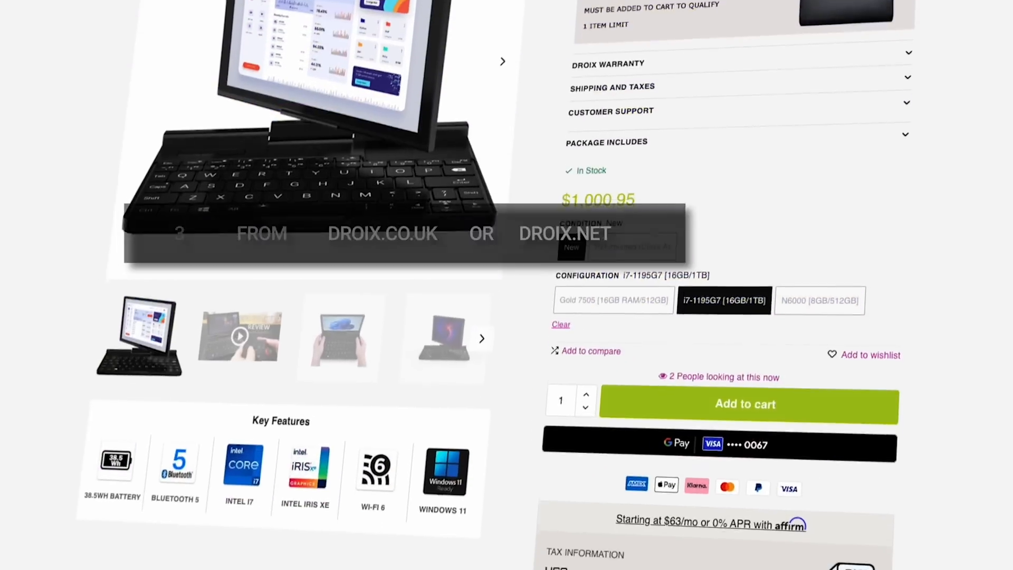
pyautogui.scroll(-3)
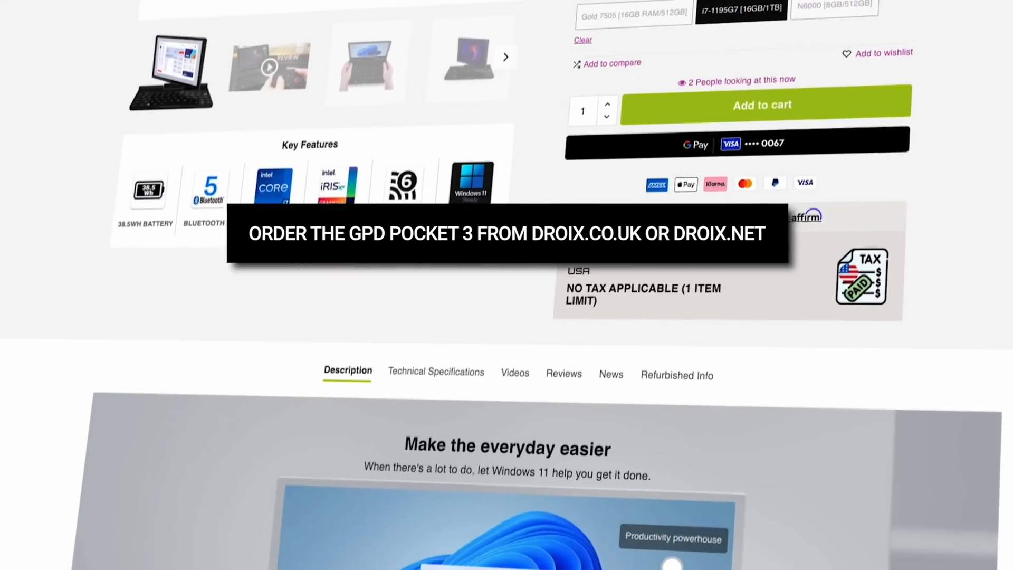
pyautogui.scroll(-3)
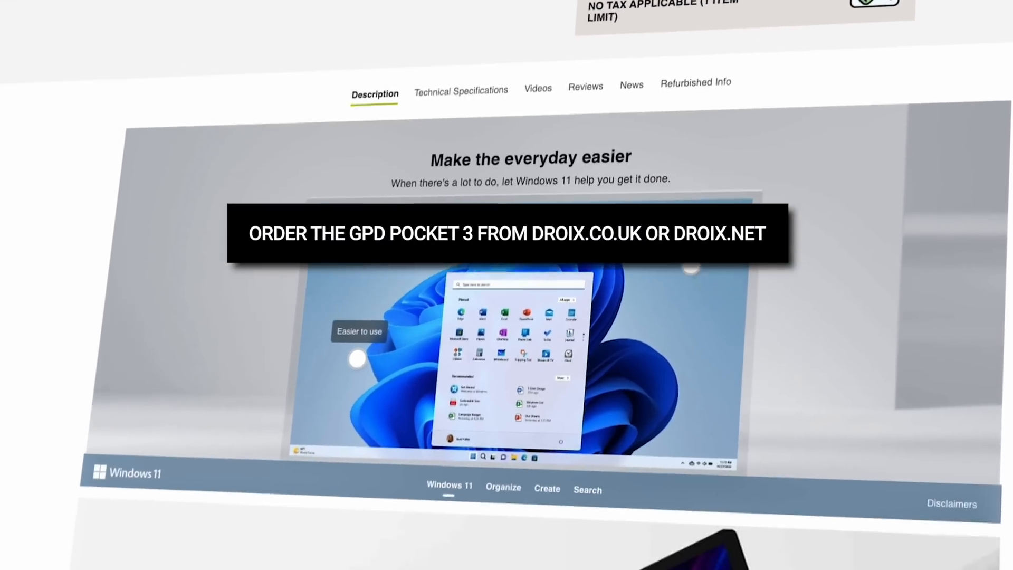
pyautogui.scroll(-3)
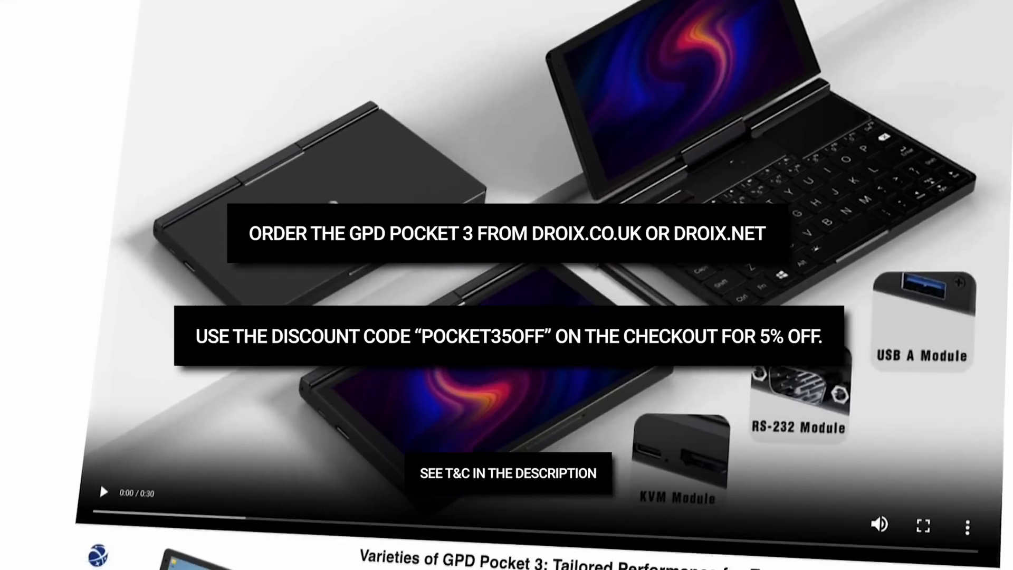
pyautogui.scroll(-3)
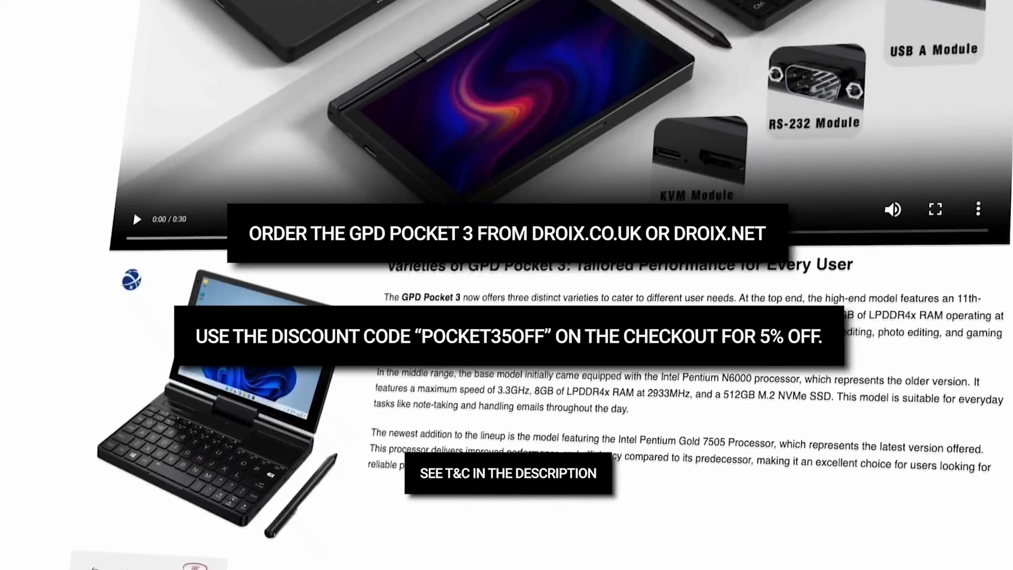
pyautogui.scroll(-3)
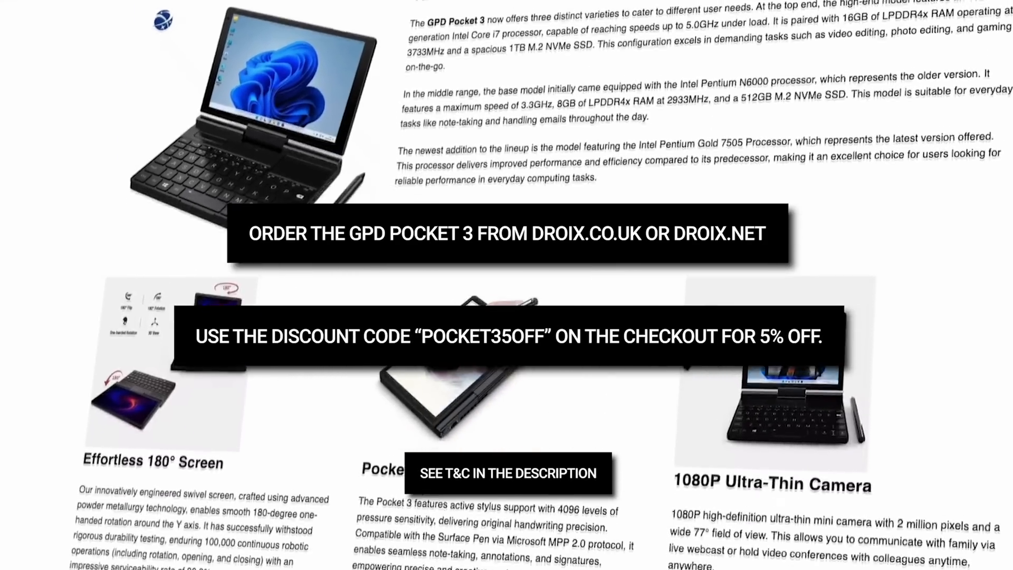
pyautogui.scroll(-3)
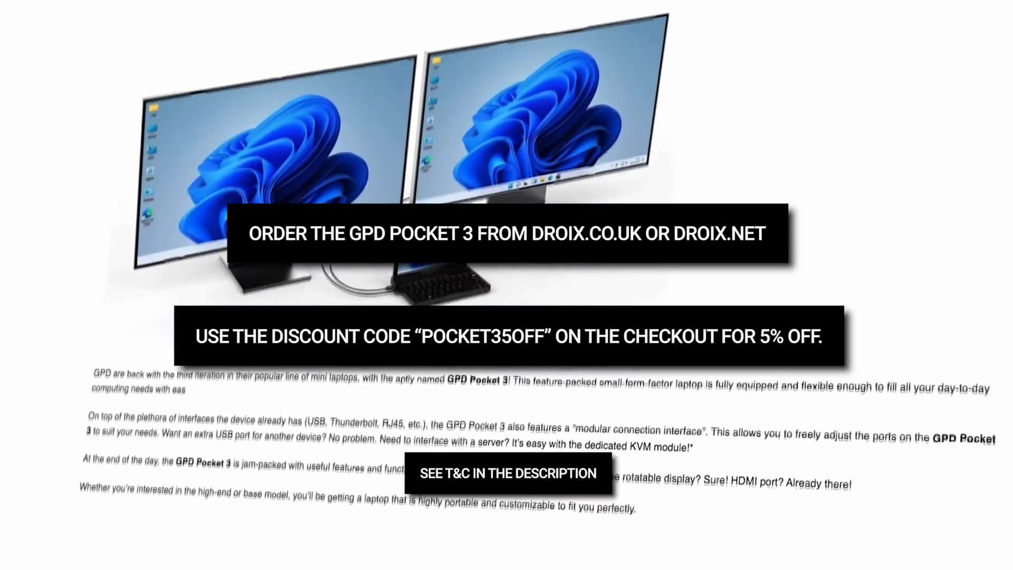
pyautogui.scroll(-3)
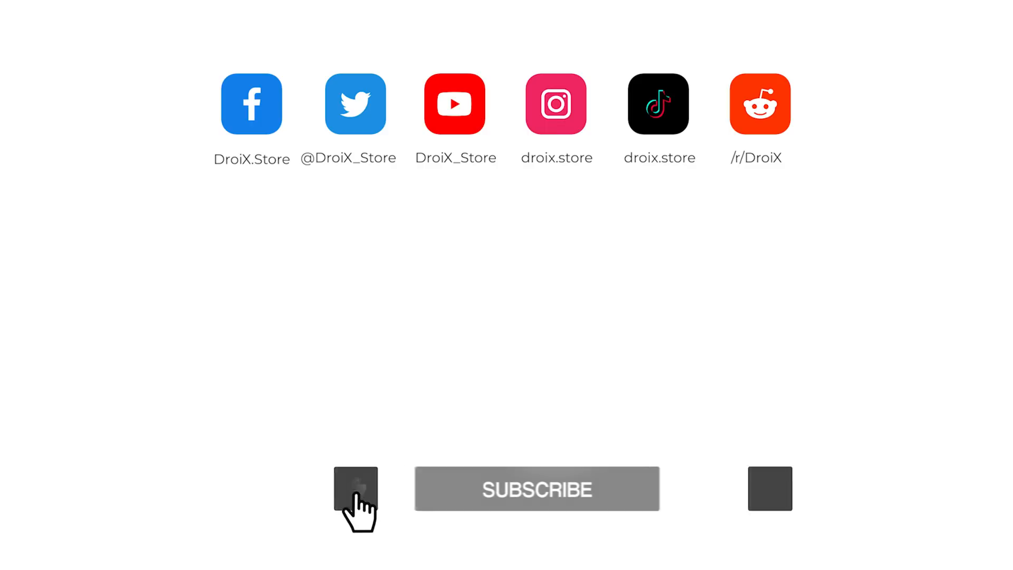
# Step: Subscribe to the DroiX channel so the button reads SUBSCRIBED
pyautogui.click(536, 490)
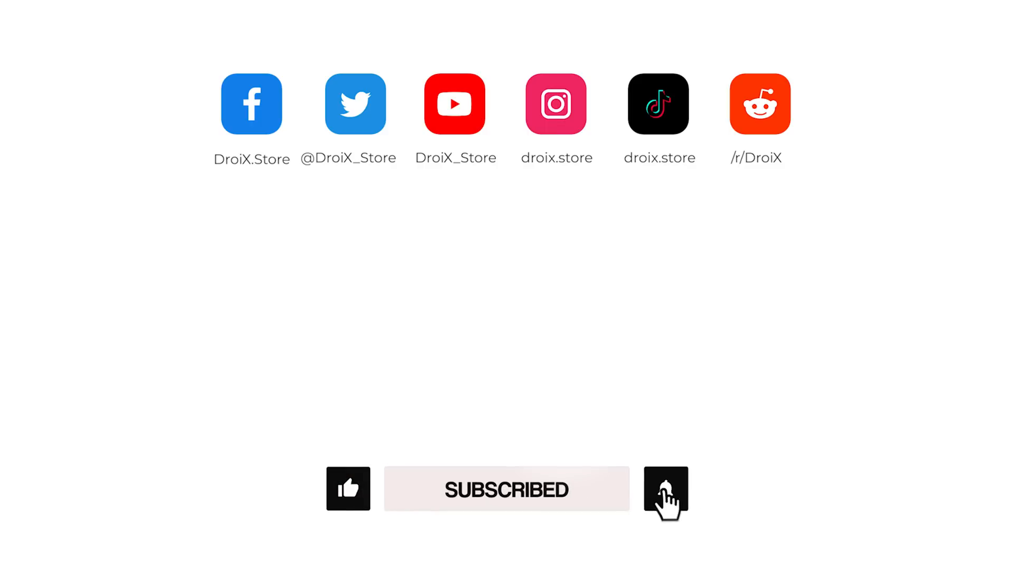